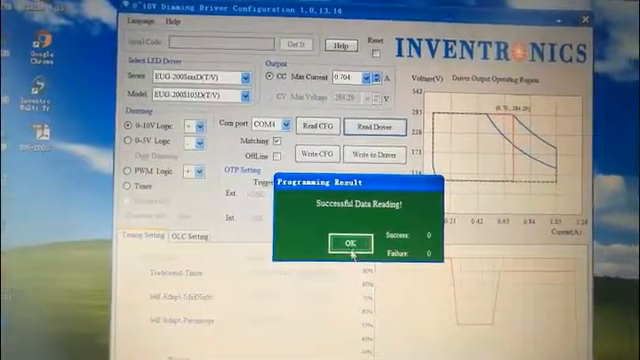
Step: Dismiss the read-back confirmation and begin raising the maximum current from 0.704 A
click(340, 242)
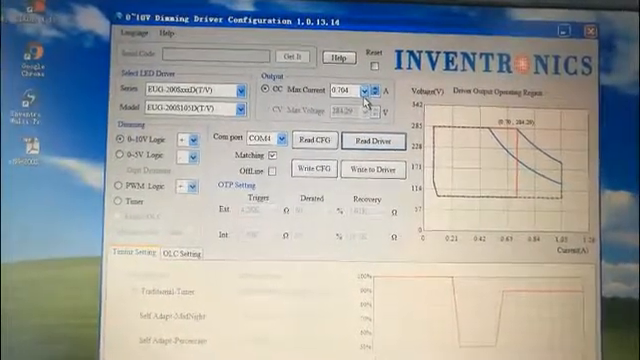
click(368, 90)
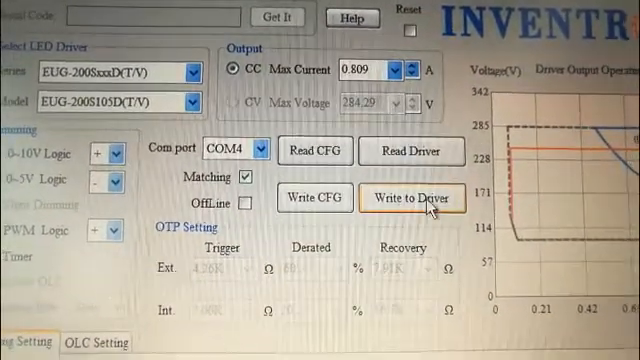
Step: Send the 0.809 A maximum current setting to the driver
click(411, 198)
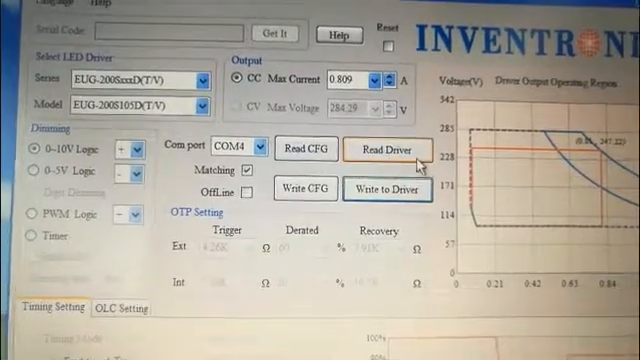
Step: Read the 0.809 A setting back from the driver and close the successful read confirmation
click(386, 148)
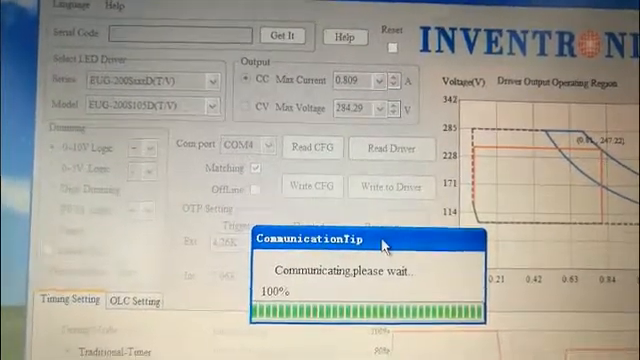
click(391, 152)
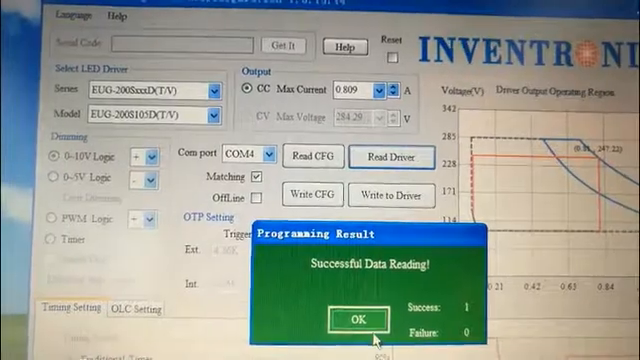
click(355, 318)
text(1.008)
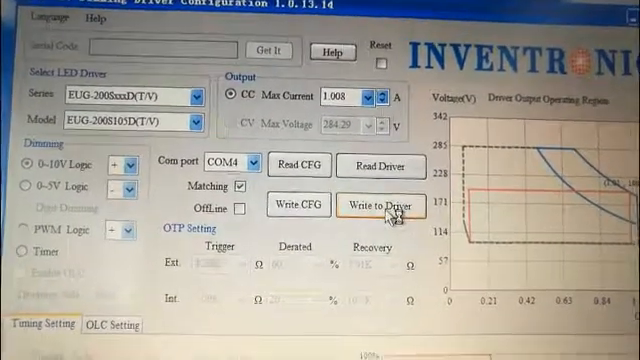
Step: Write the 1.008 A maximum current to the driver, dismiss the success message and read it back
click(380, 206)
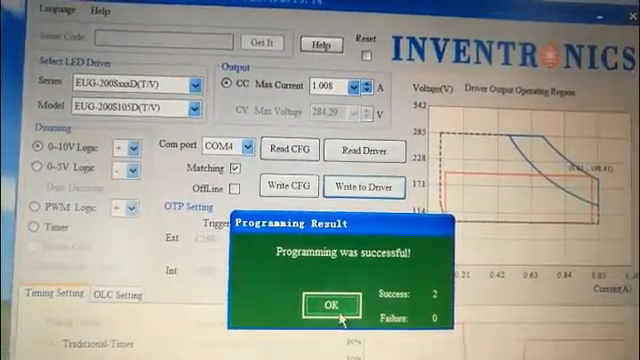
click(322, 302)
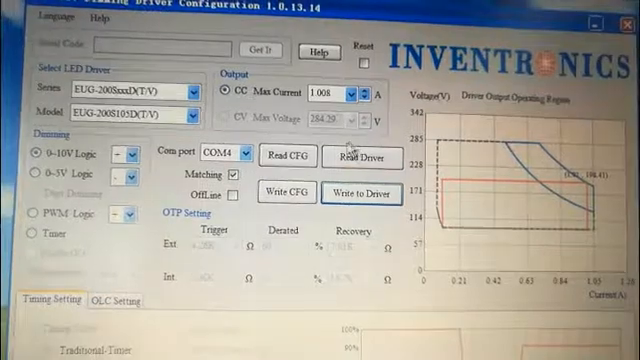
click(360, 158)
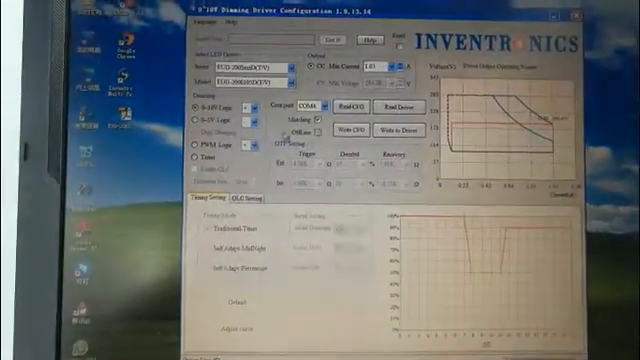
Step: Adjust the maximum current to 1.05 A with 0~10V logic dimming still selected
click(290, 84)
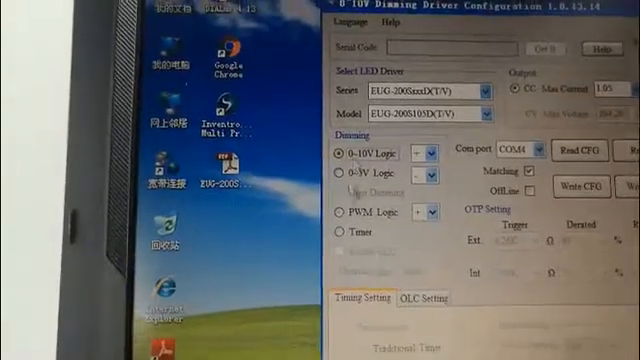
Step: Switch dimming to PWM logic at 1.050 A, read it back and close the success confirmation
click(339, 210)
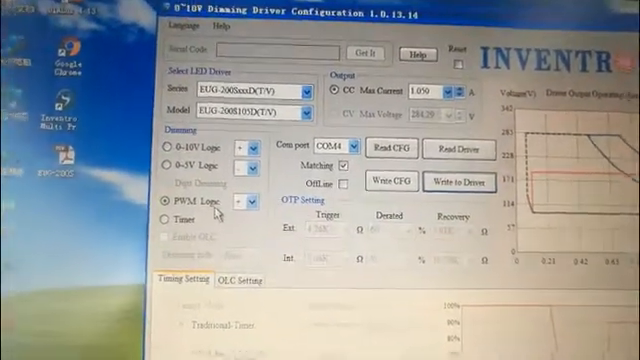
click(458, 149)
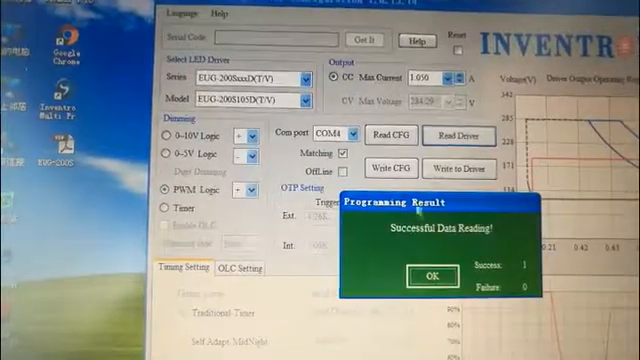
click(405, 273)
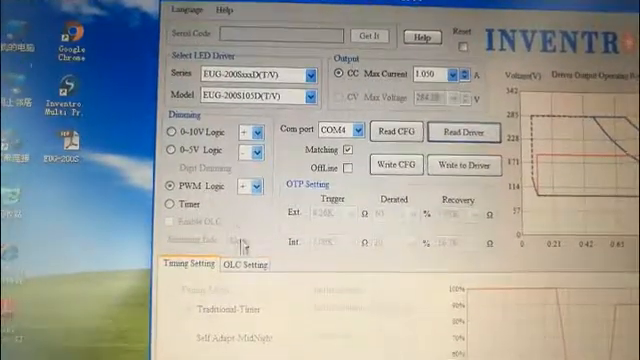